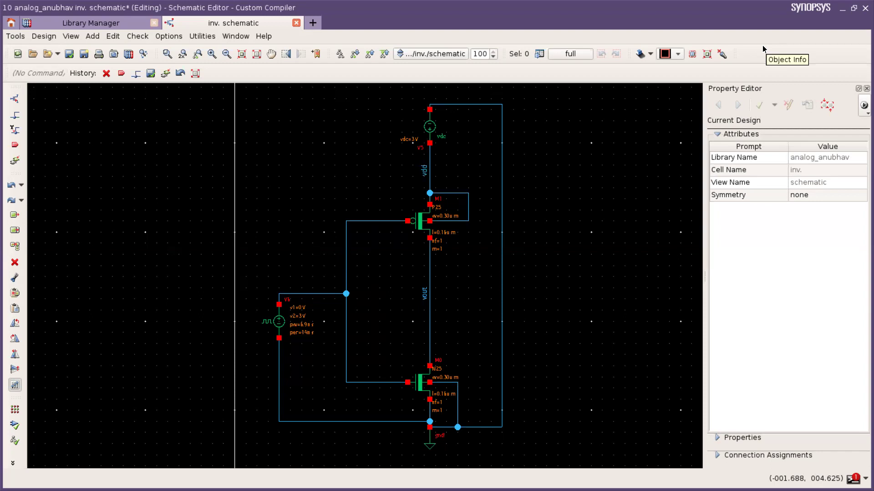
mouse_move(763, 48)
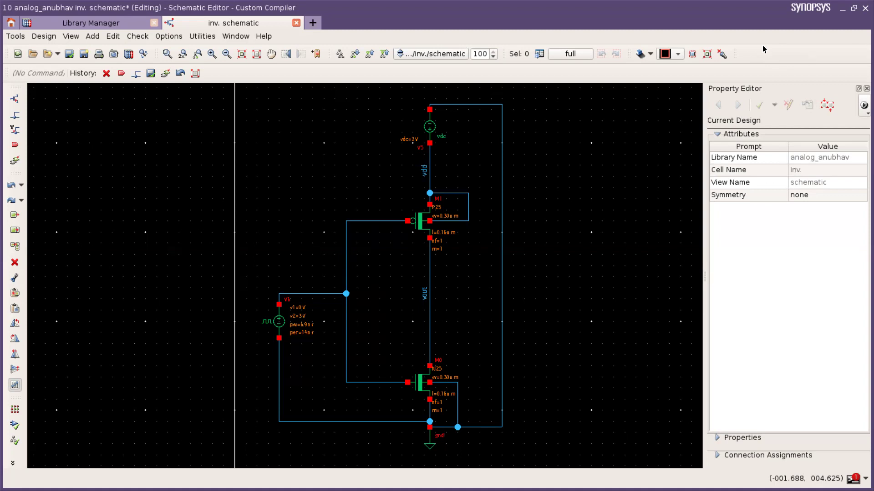
mouse_move(650, 73)
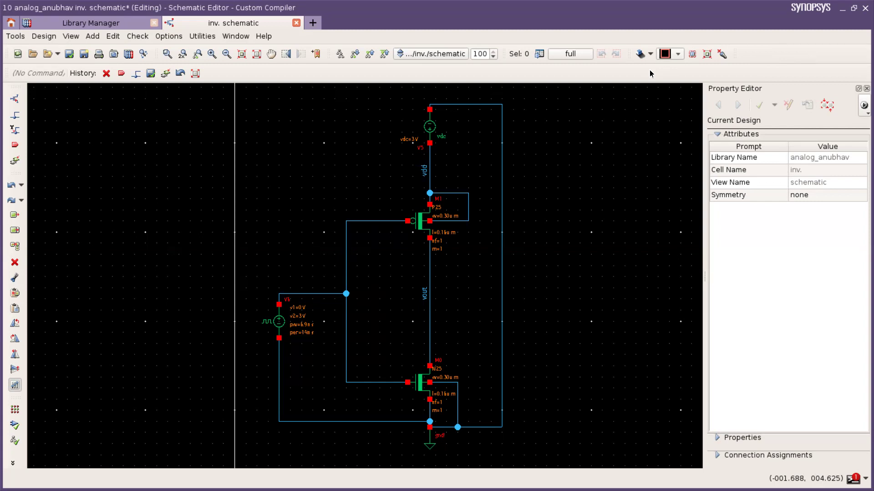
mouse_move(533, 118)
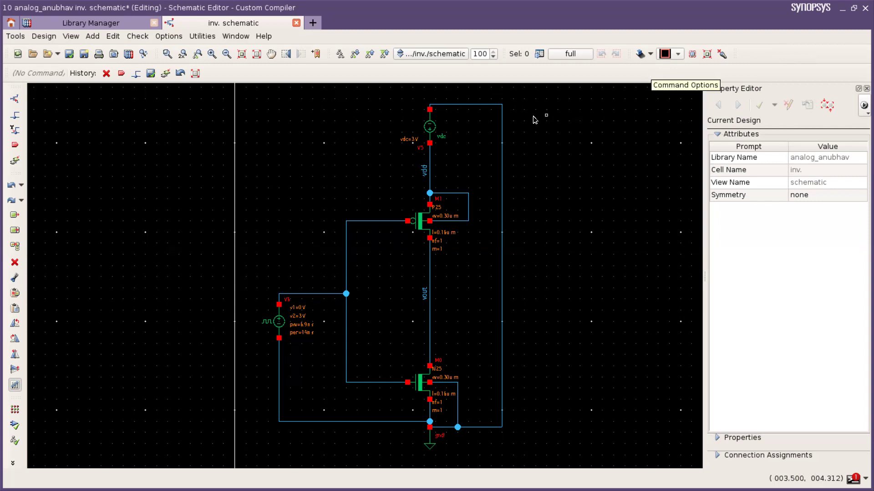
mouse_move(486, 138)
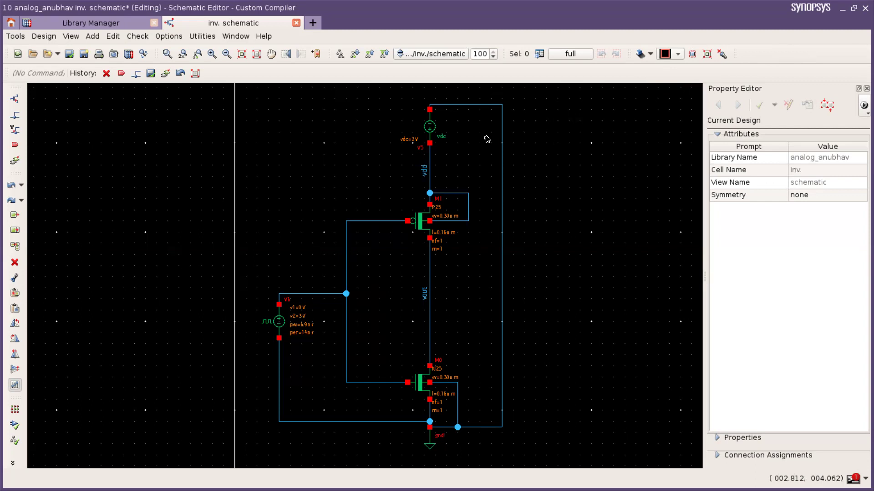
- Delete the dc supply source, the pulse input source, and the leftover supply and ground wiring
left_click(428, 125)
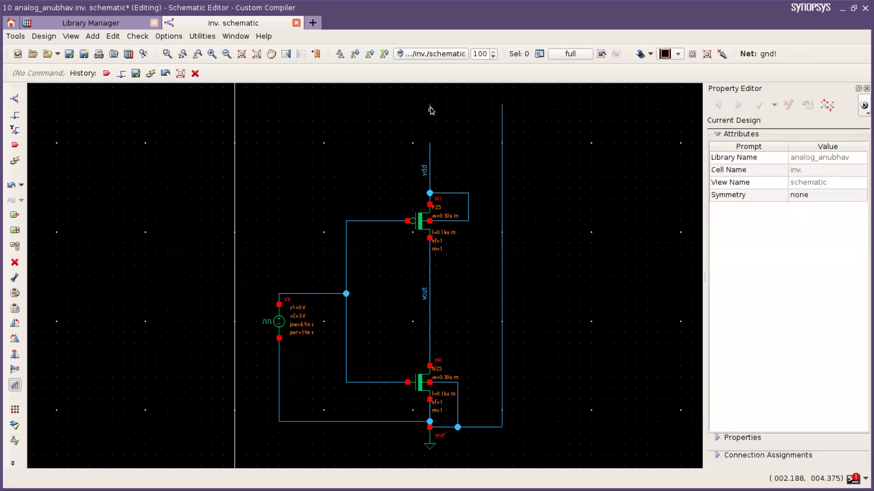
left_click(13, 263)
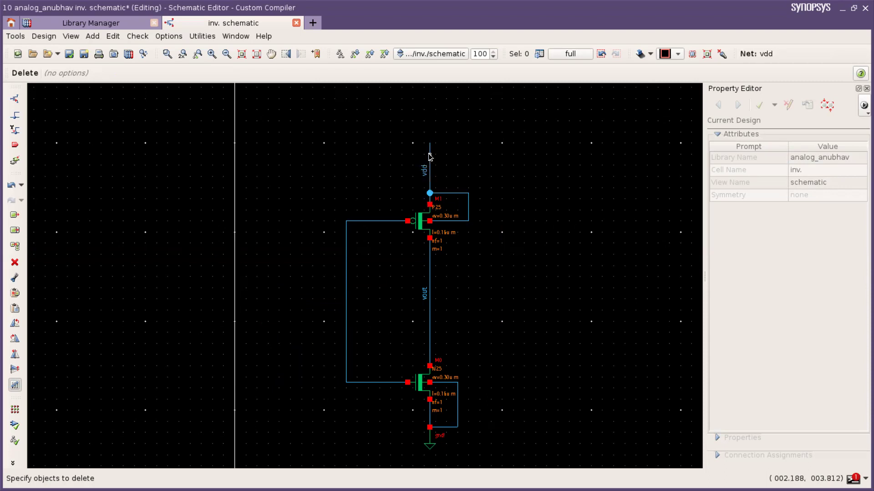
left_click(428, 156)
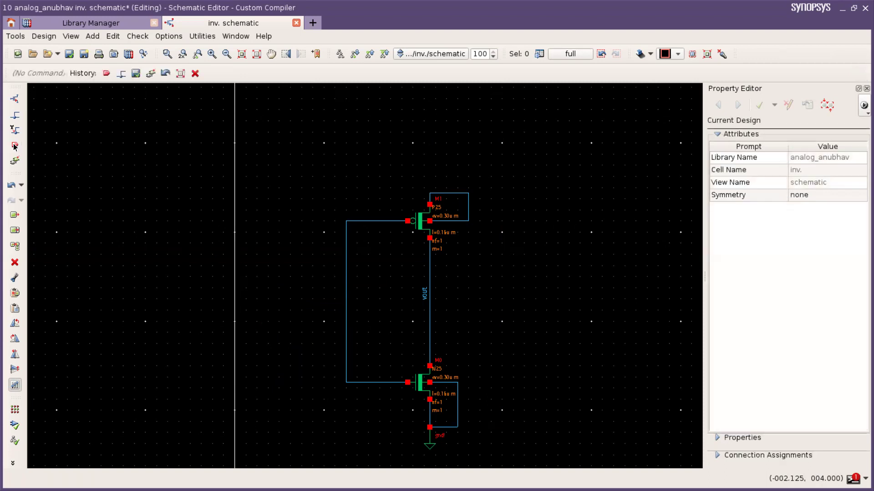
mouse_move(233, 145)
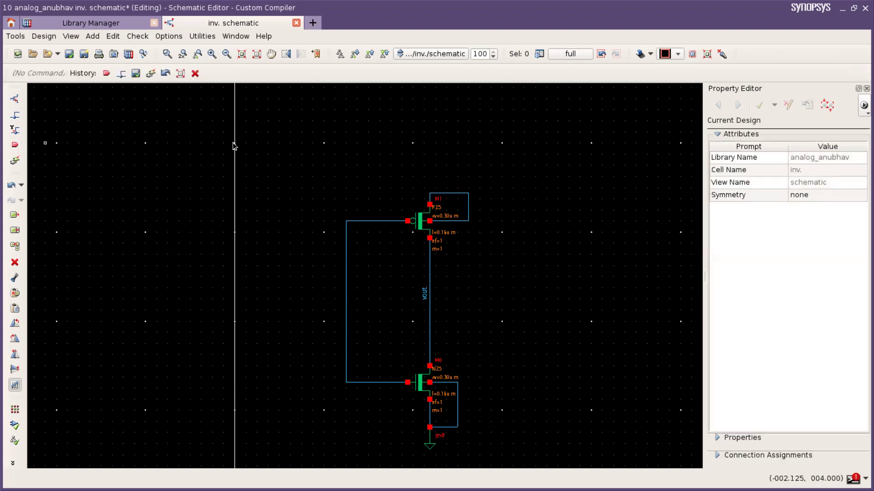
mouse_move(188, 141)
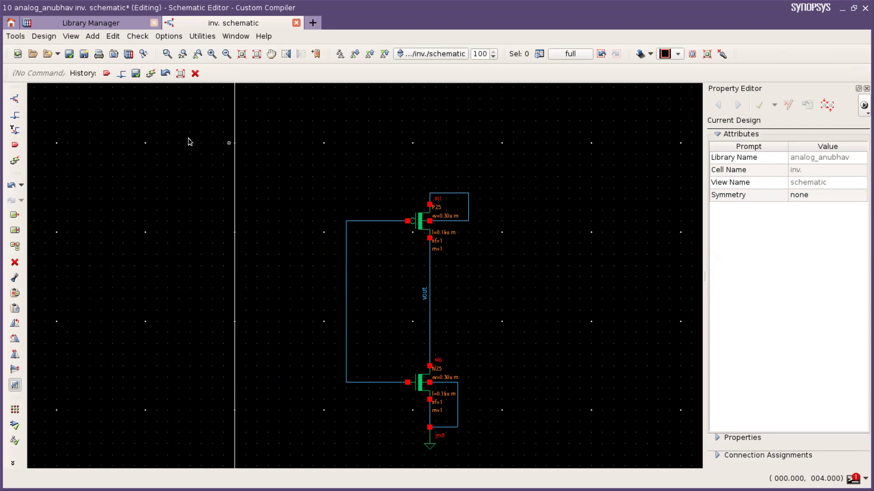
mouse_move(15, 146)
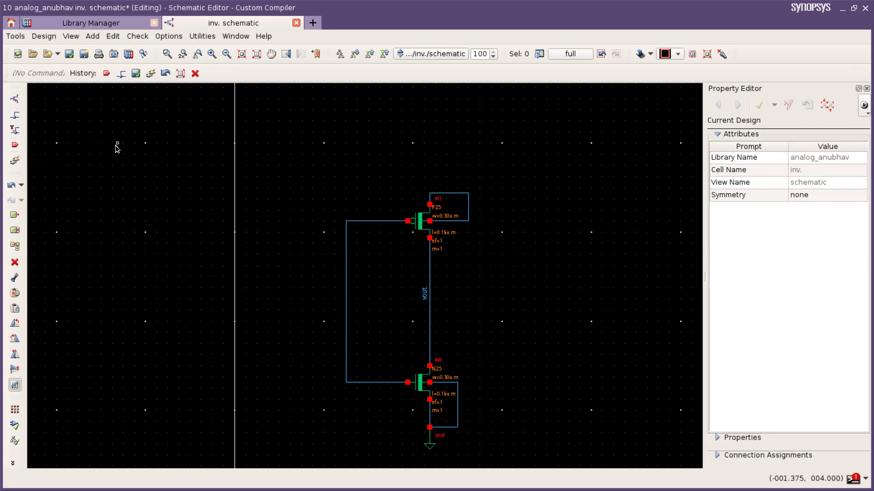
mouse_move(140, 154)
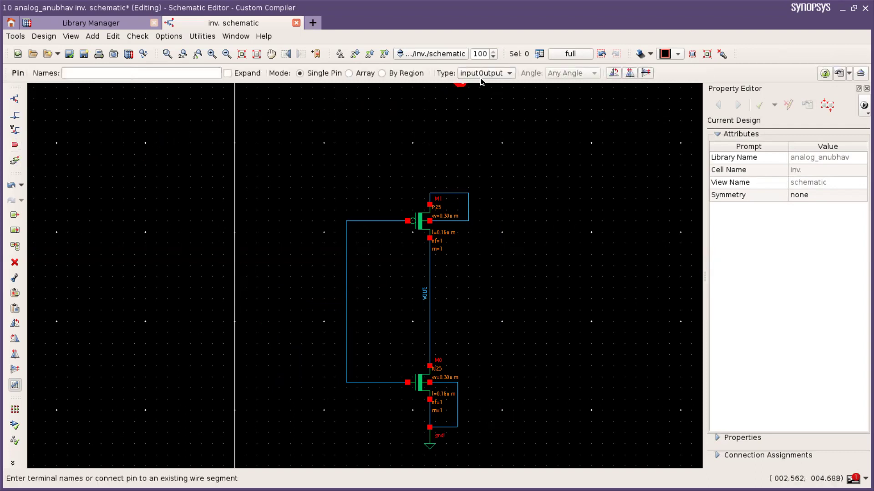
- Create an input pin named vin left of the transistors
left_click(507, 72)
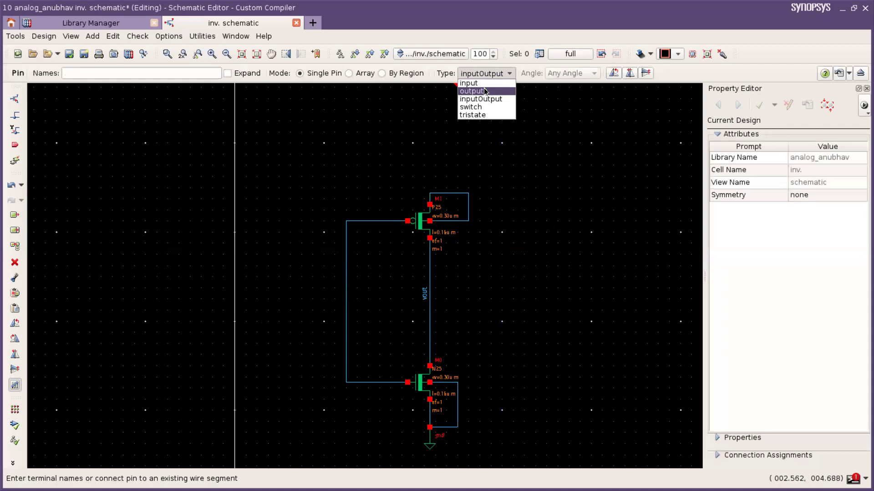
left_click(469, 83)
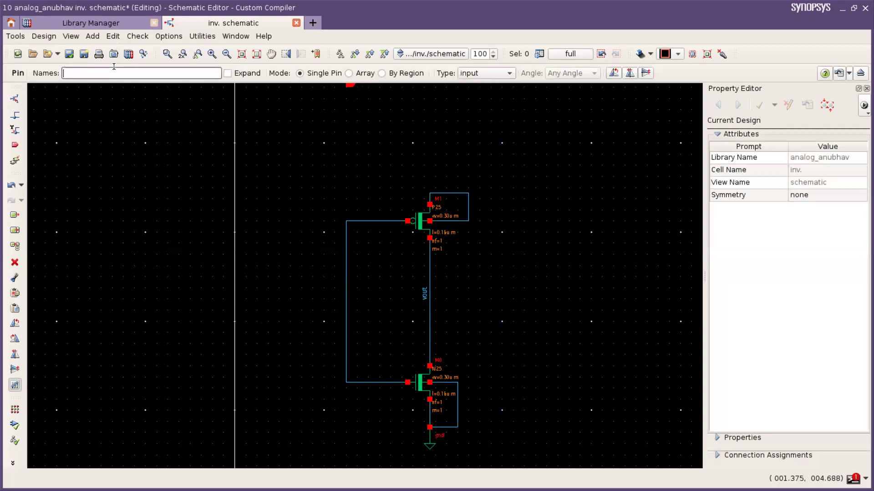
type("v")
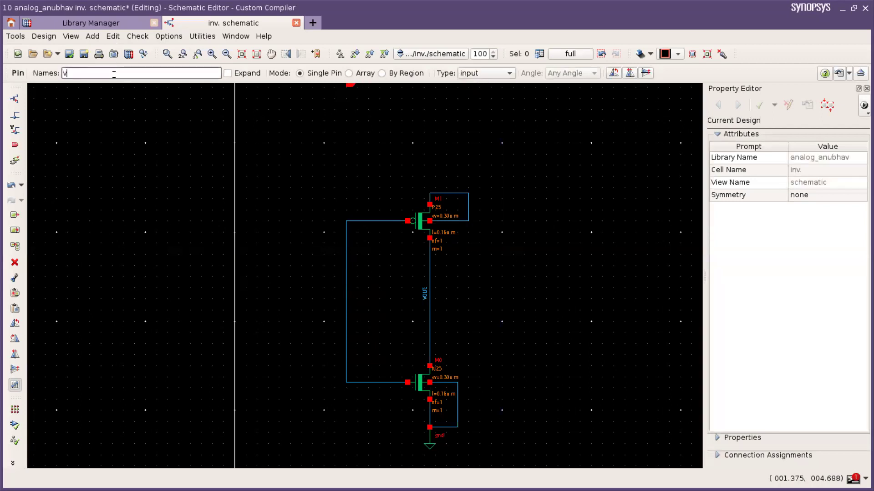
type("in")
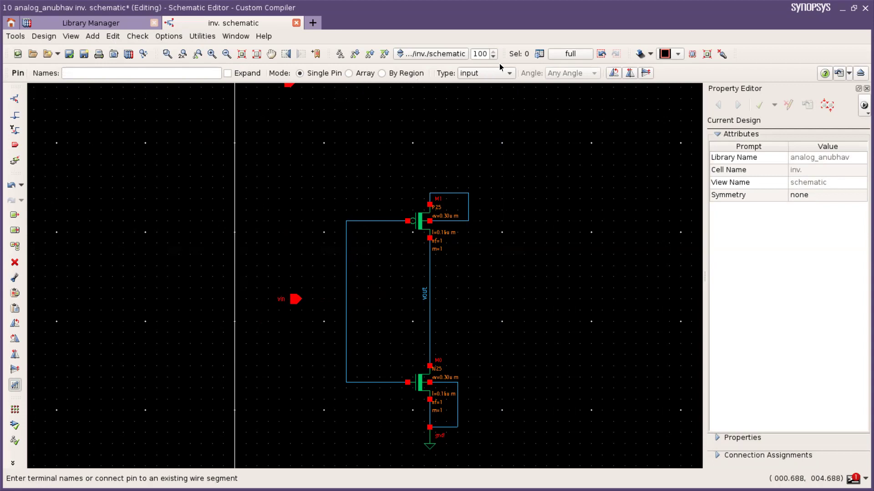
- Create an output pin named vout to the right of the transistors
left_click(483, 73)
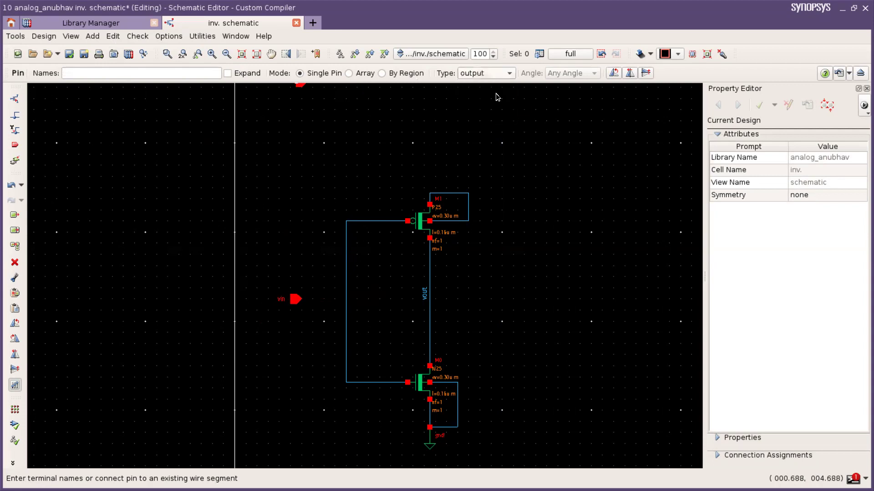
left_click(141, 73)
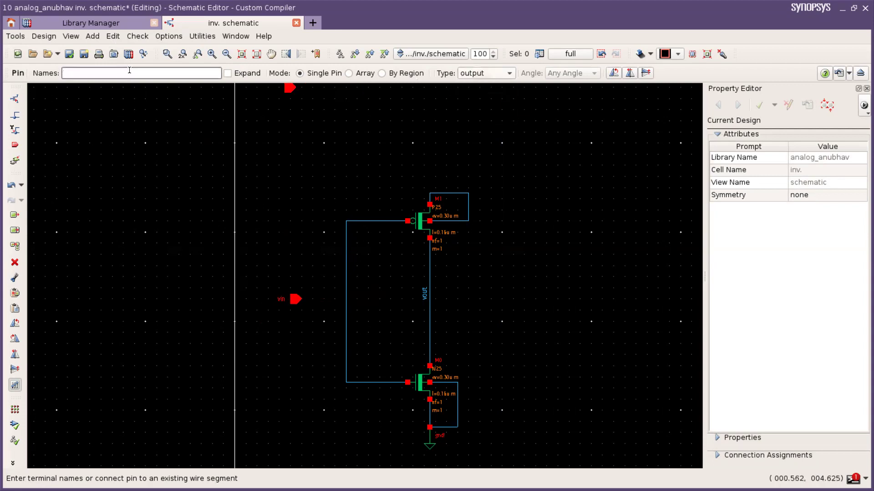
type("vout")
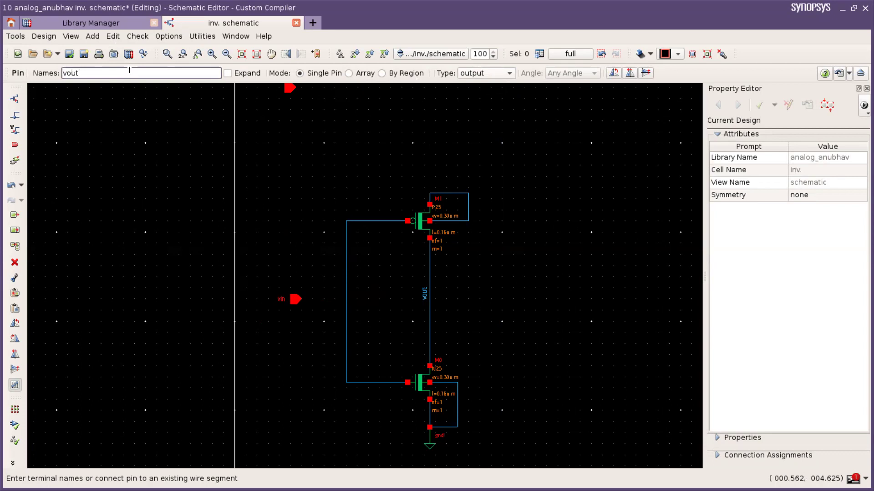
mouse_move(465, 321)
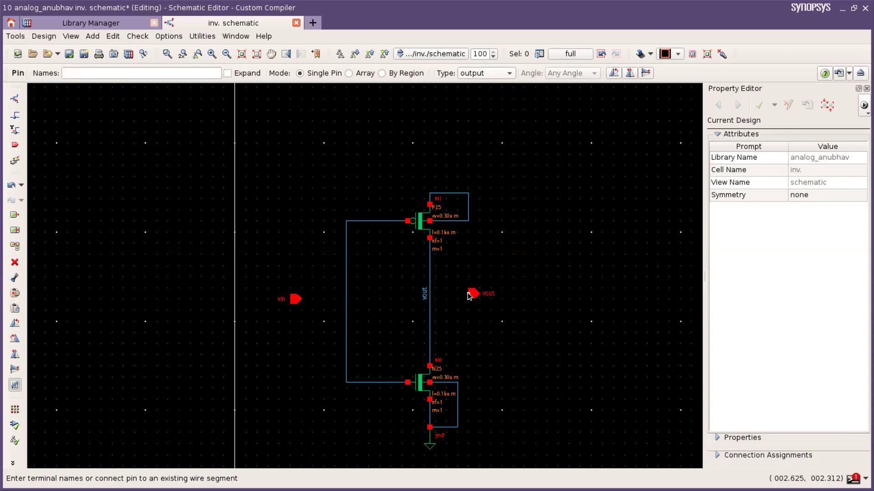
- Place a bidirectional pin named vdd on the top supply node
left_click(506, 72)
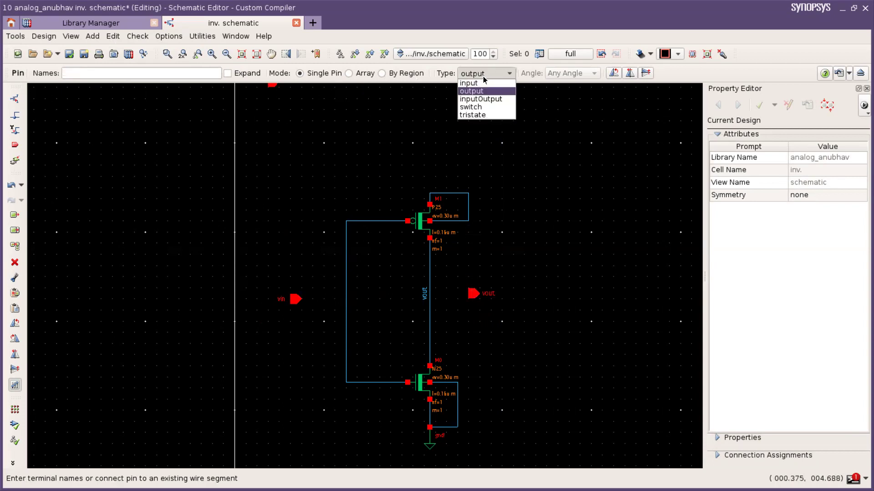
left_click(480, 99)
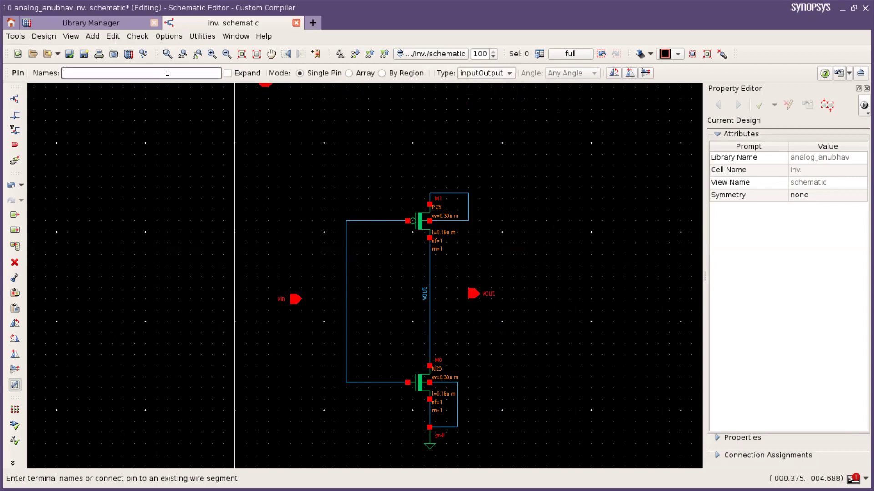
type("vdd")
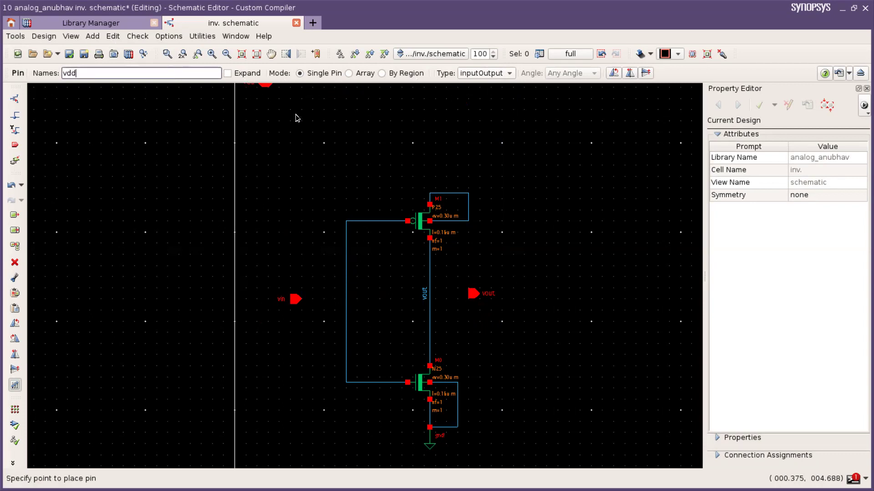
left_click(451, 193)
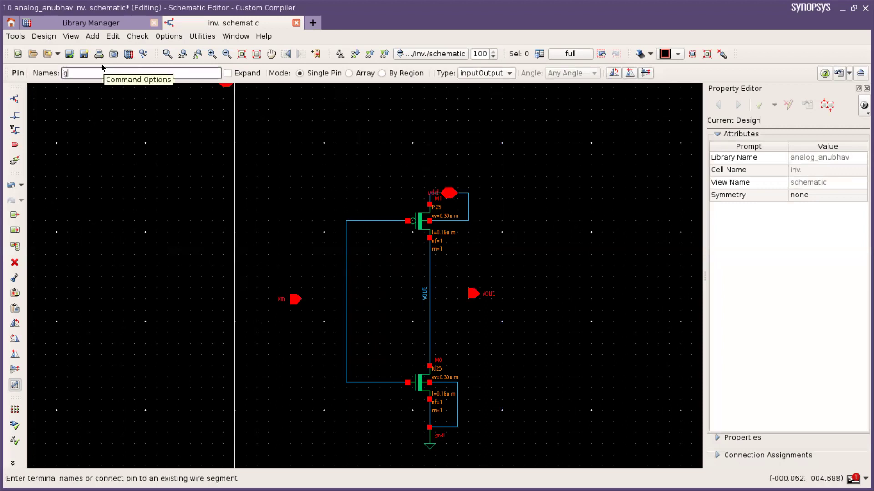
- Place the gnd pin at the NMOS source wire and delete the ground symbol below it
type("nd")
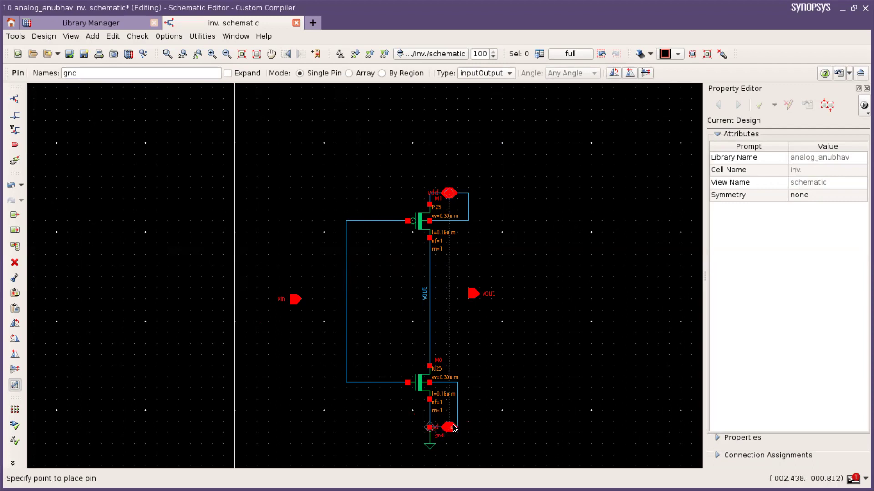
left_click(451, 427)
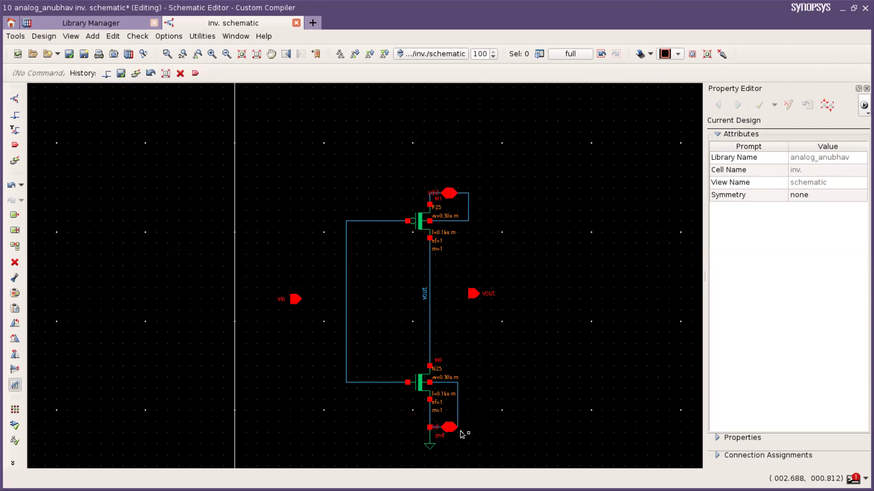
left_click(14, 262)
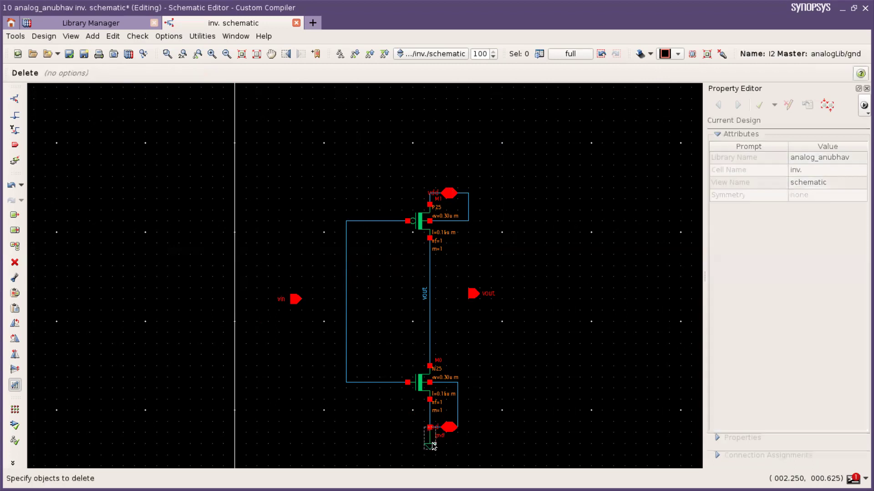
key("Escape")
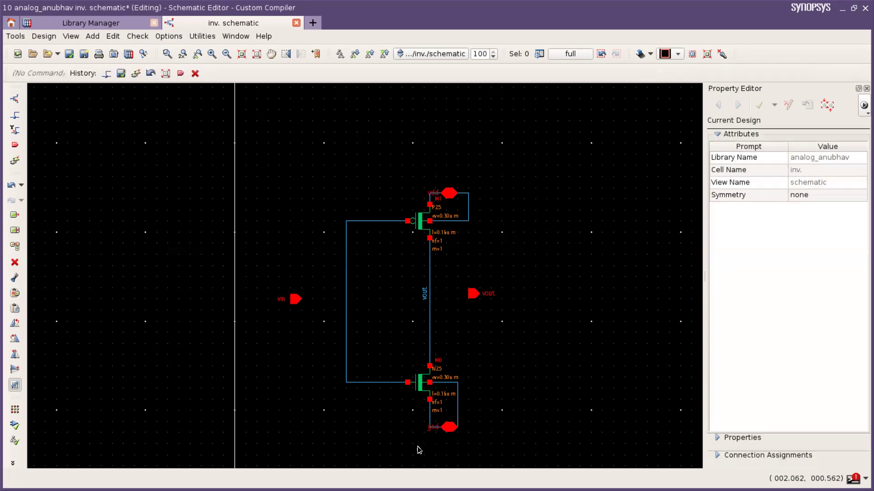
left_click(292, 299)
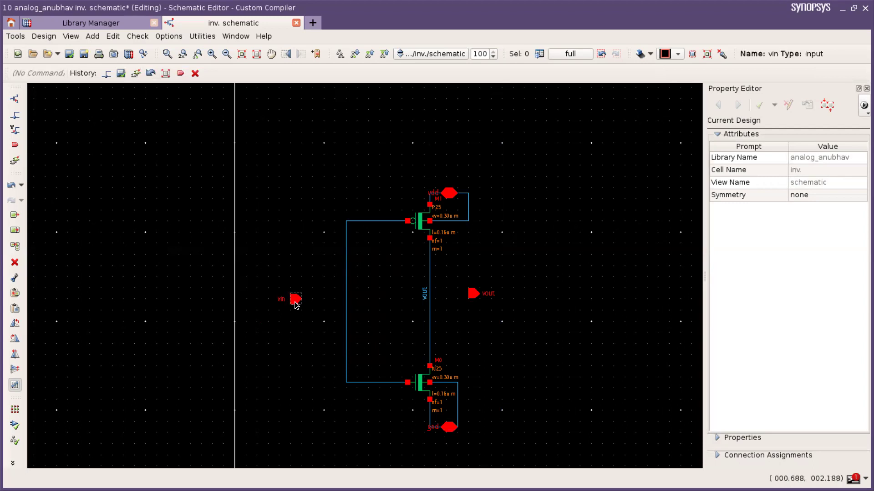
- Wire the vin pin to the transistor gates and the vout pin to the drain node
left_click(294, 300)
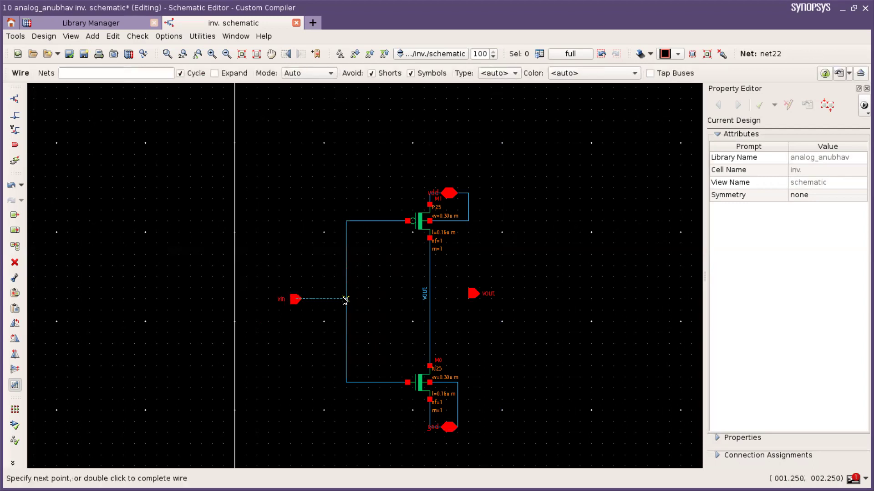
double_click(346, 300)
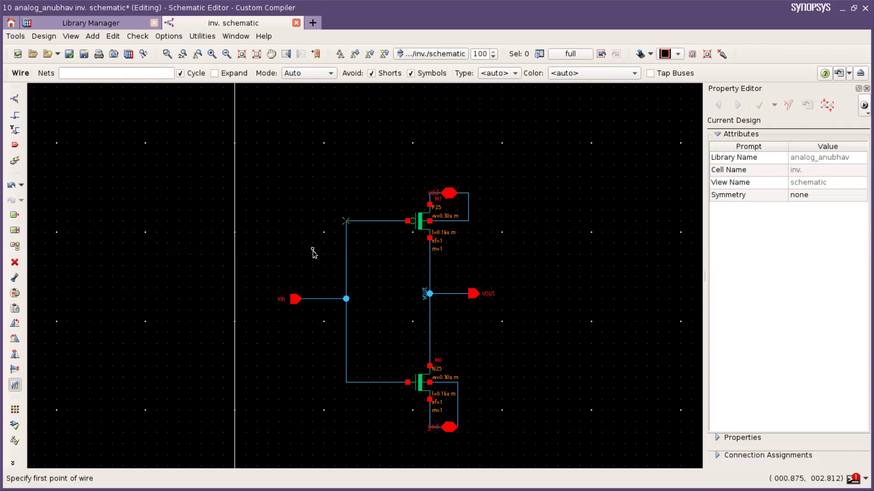
key("Escape")
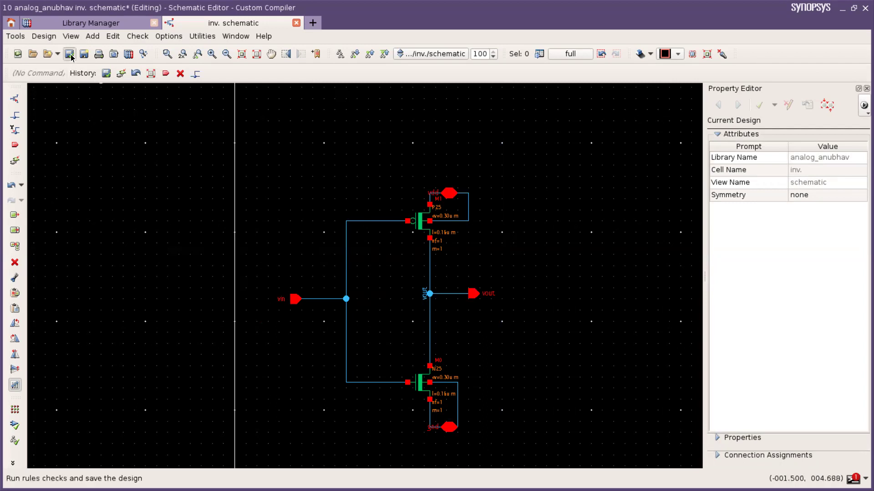
- Check and save the schematic, then generate a symbol cellview from it
left_click(70, 53)
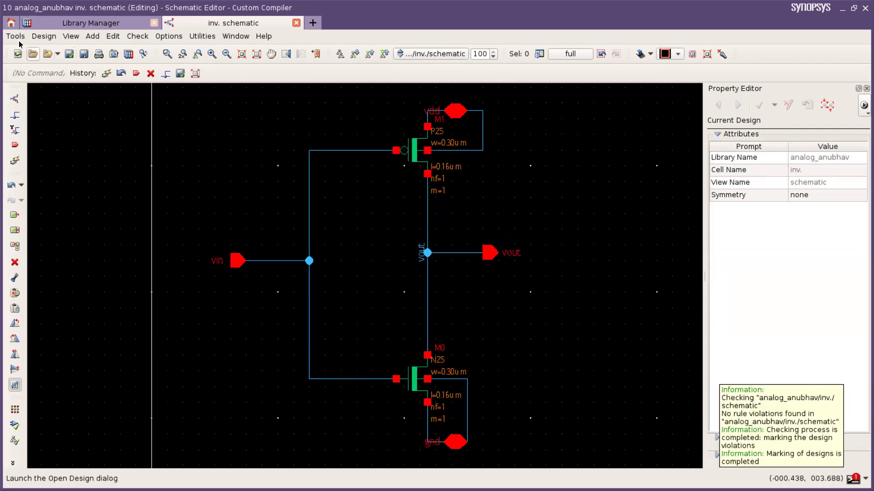
left_click(43, 35)
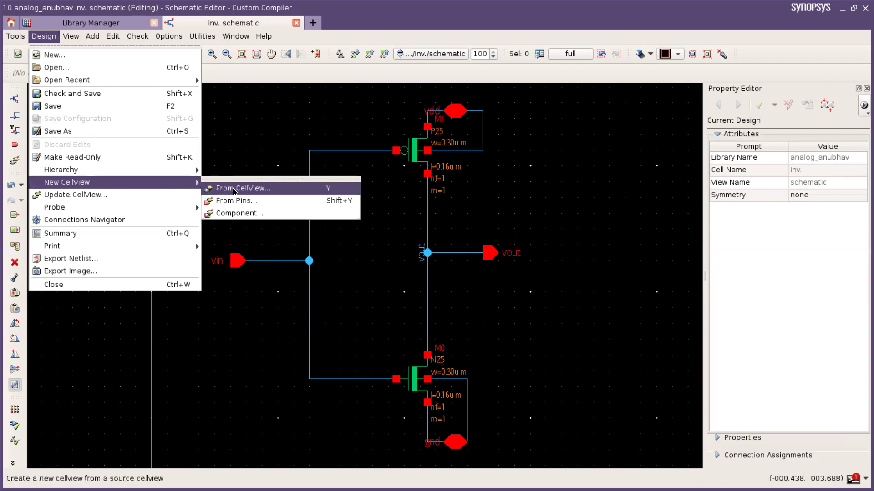
left_click(244, 188)
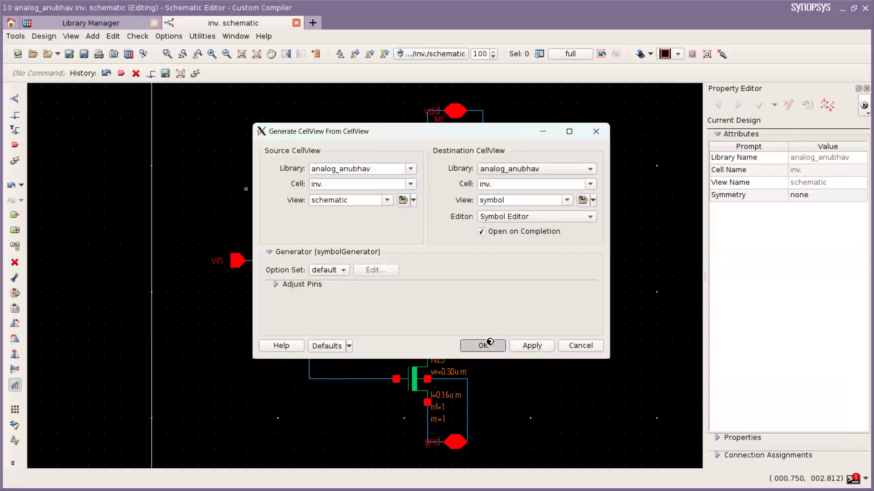
left_click(482, 346)
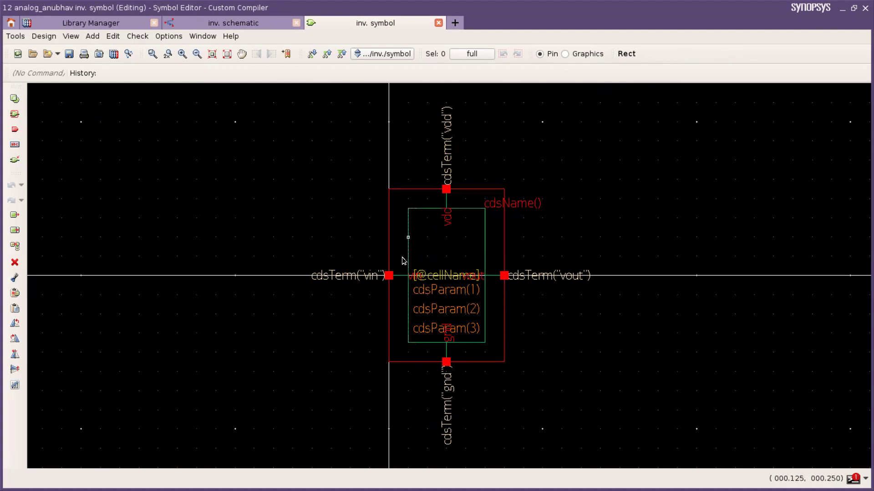
mouse_move(413, 241)
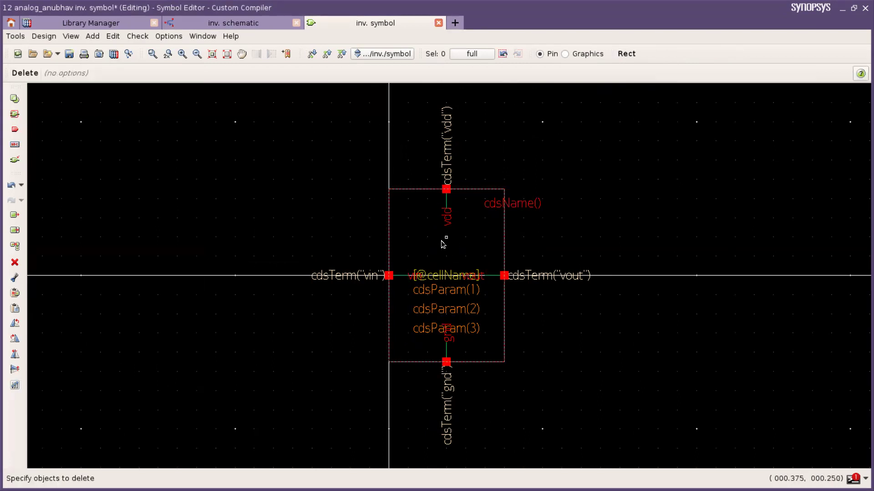
mouse_move(440, 246)
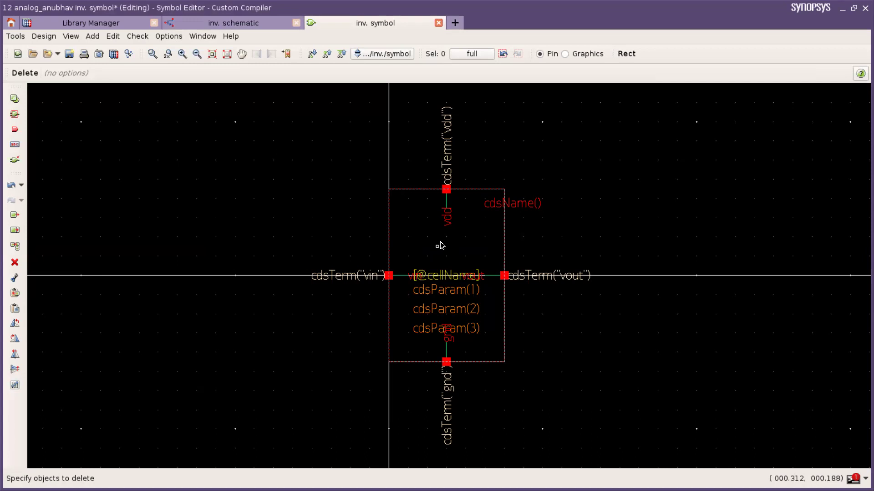
- Delete the green inner rectangle and leftover pin stub lines from the symbol
left_click(446, 189)
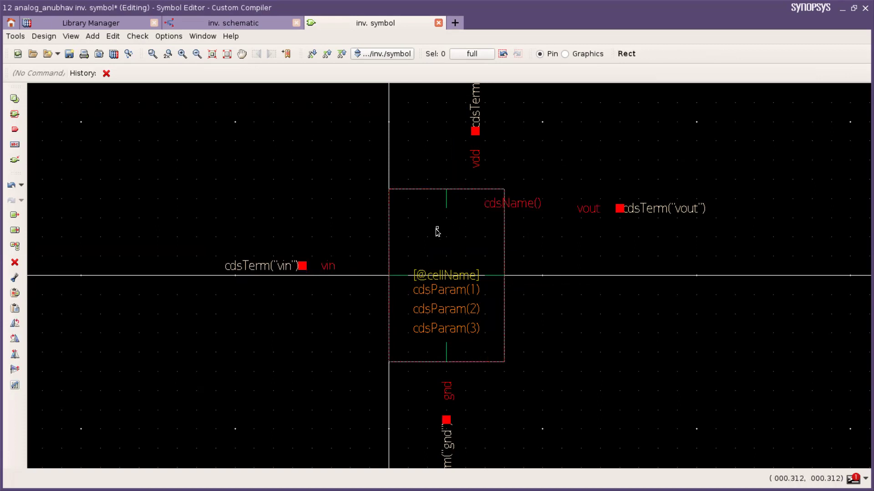
left_click(446, 201)
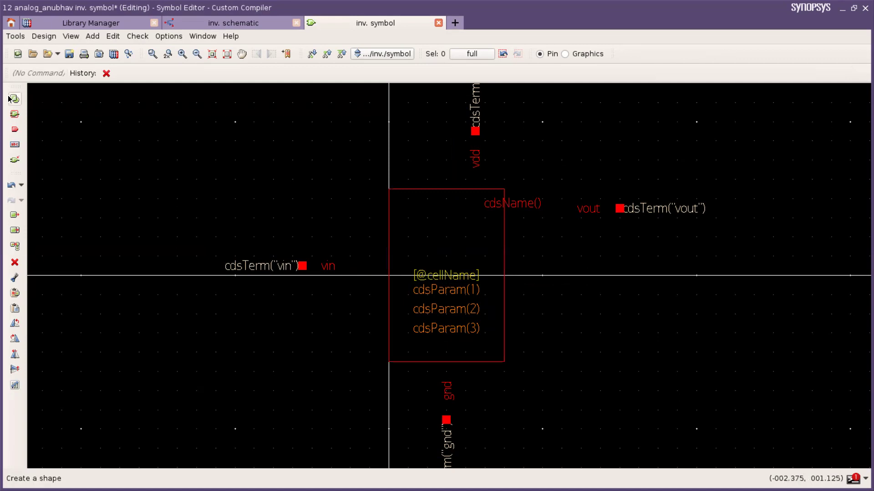
mouse_move(14, 98)
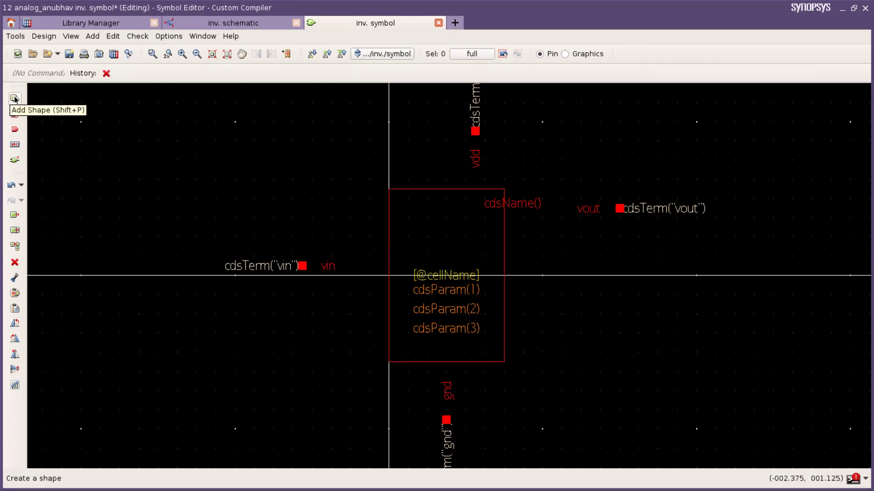
- Draw a closed triangle outline with the line tool above-left of the symbol box
left_click(16, 97)
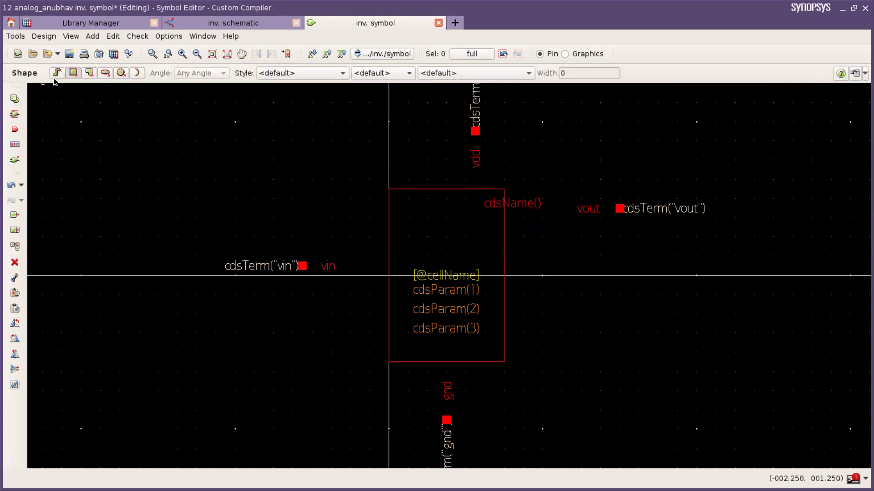
left_click(57, 73)
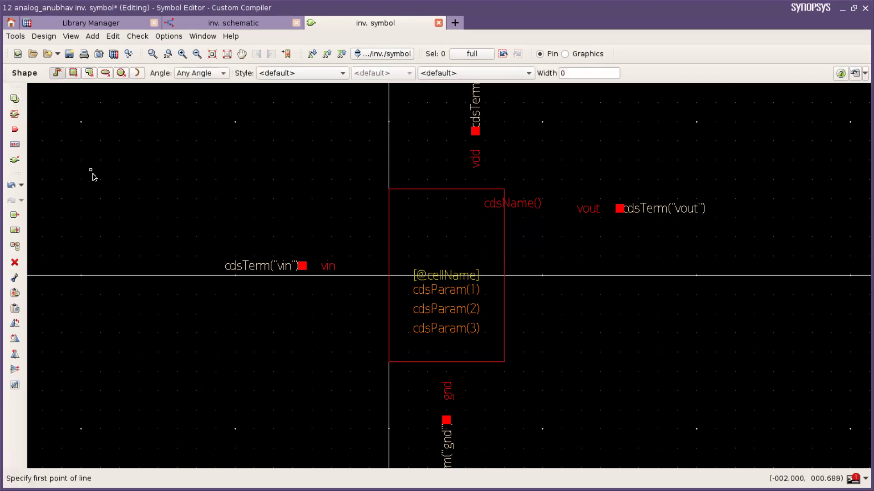
mouse_move(138, 133)
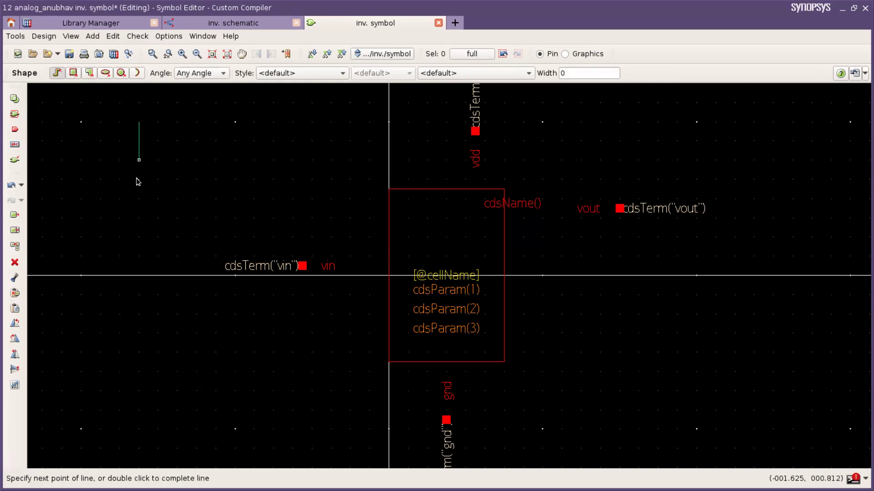
left_click(167, 219)
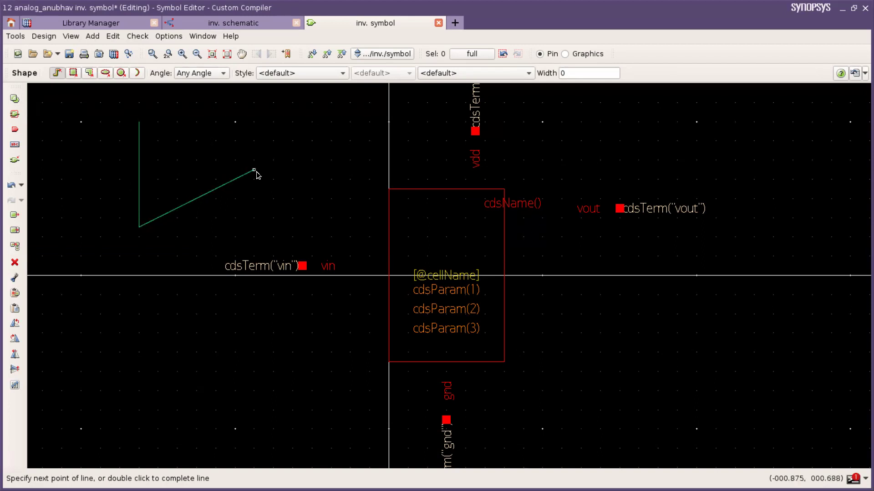
left_click(139, 121)
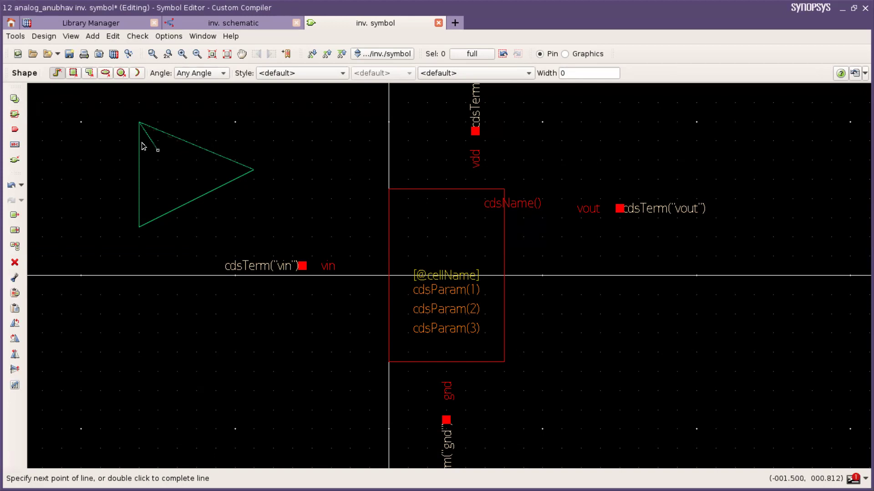
double_click(138, 123)
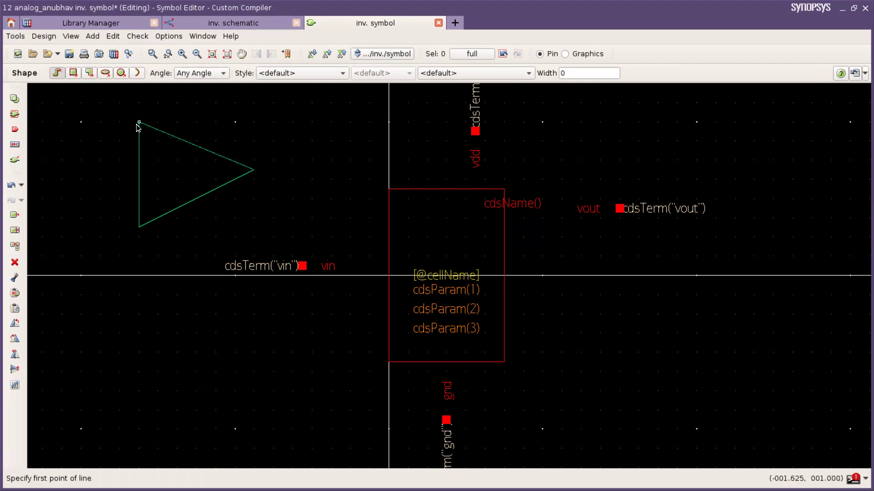
mouse_move(174, 147)
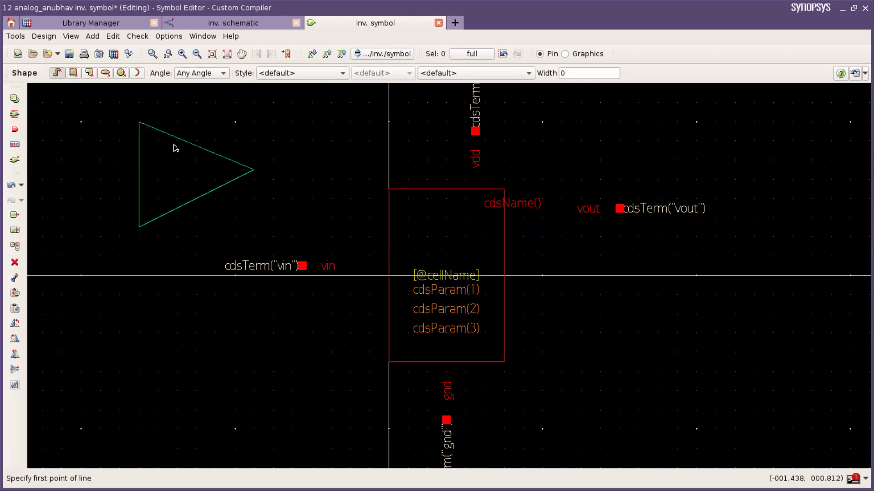
mouse_move(144, 140)
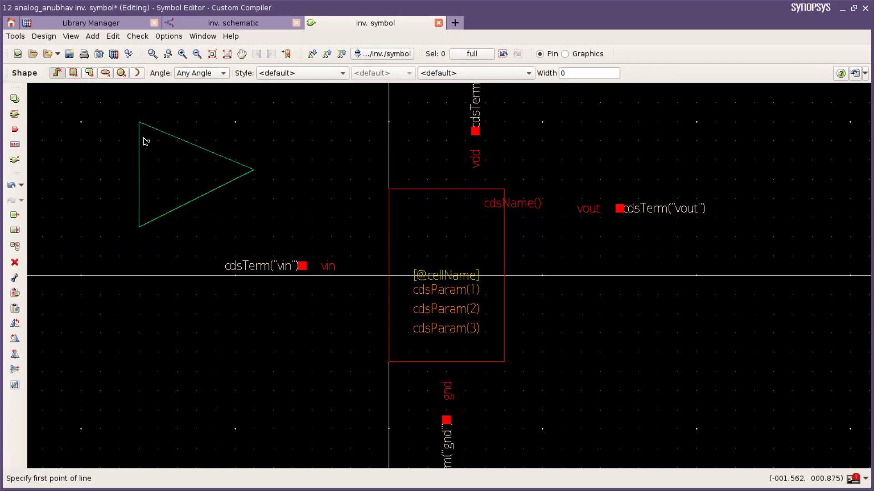
mouse_move(139, 124)
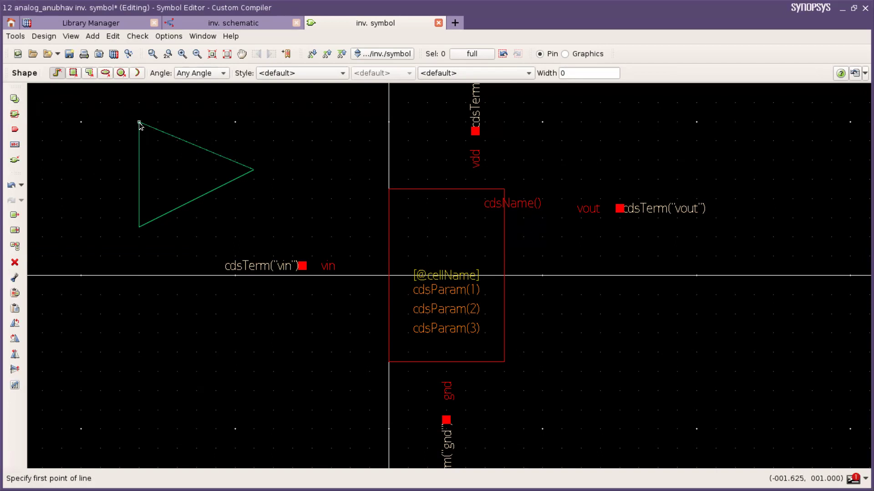
- Move the triangle inside the red symbol box, pointing right
key("Escape")
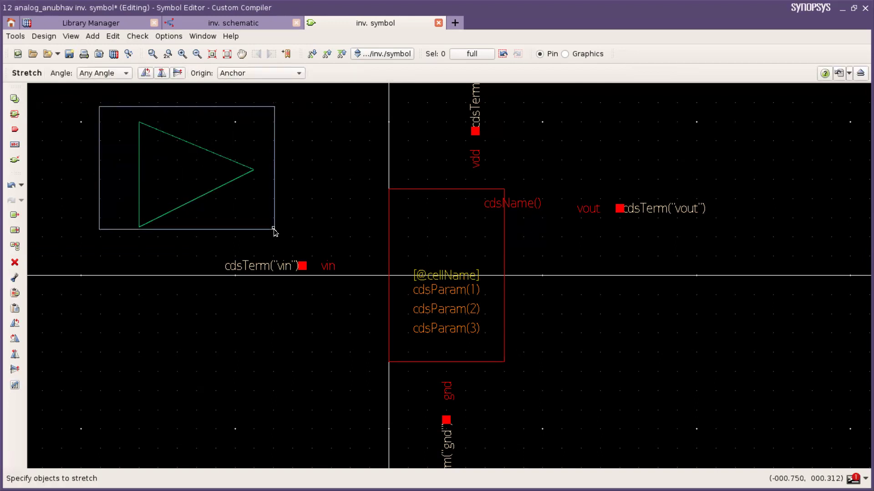
left_click(200, 173)
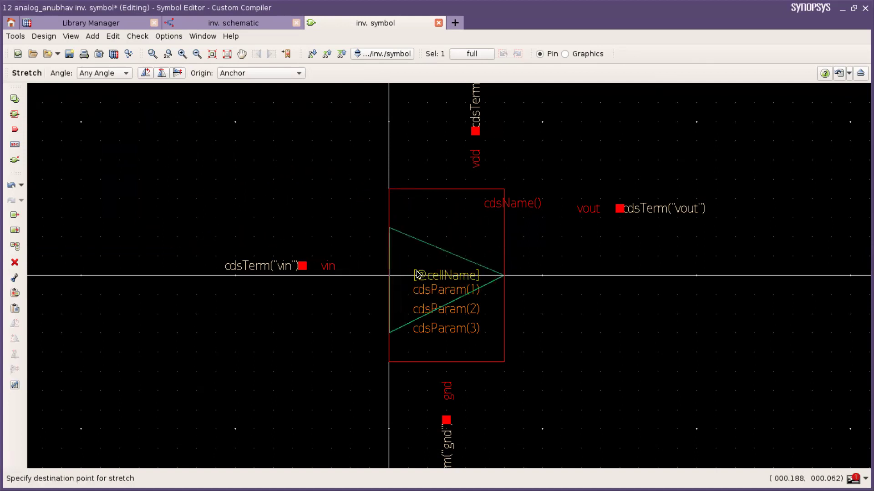
left_click(445, 309)
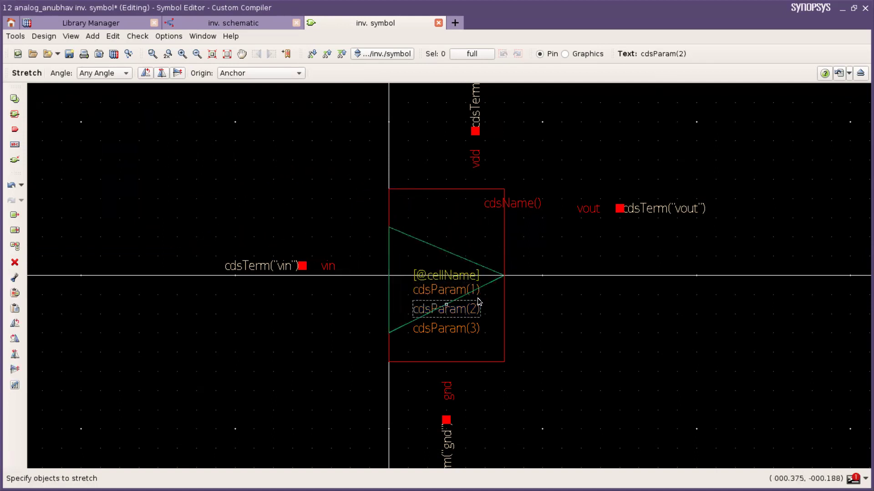
key("Escape")
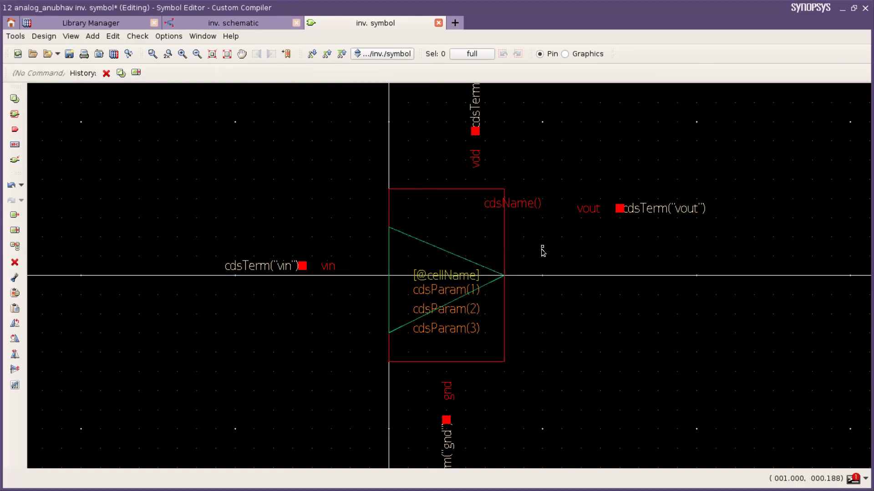
mouse_move(522, 296)
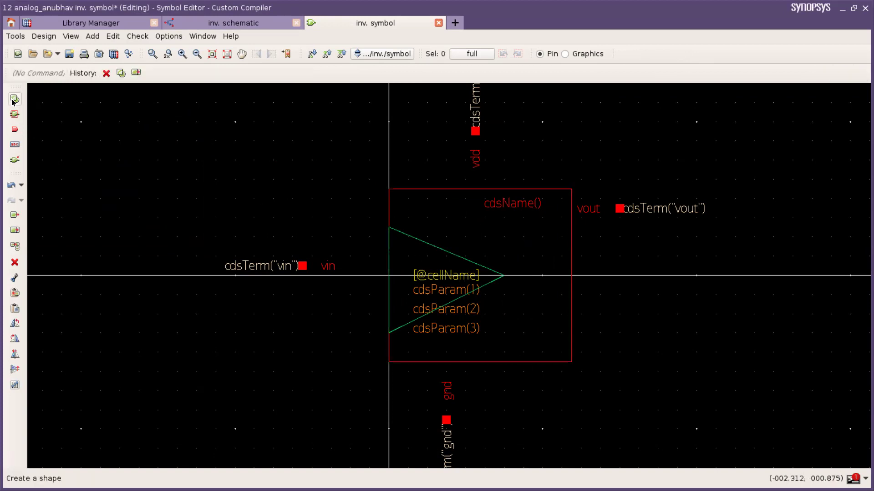
- Draw a small circle and move it onto the triangle's right tip as the output bubble
left_click(14, 100)
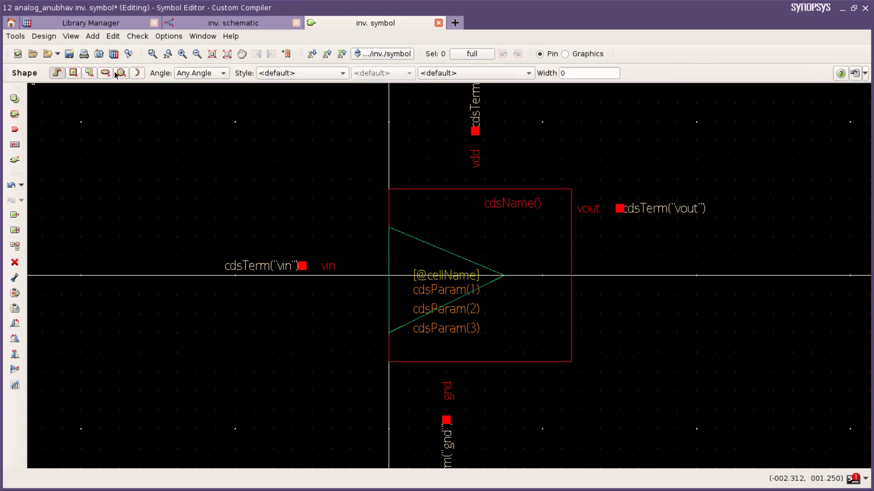
left_click(120, 72)
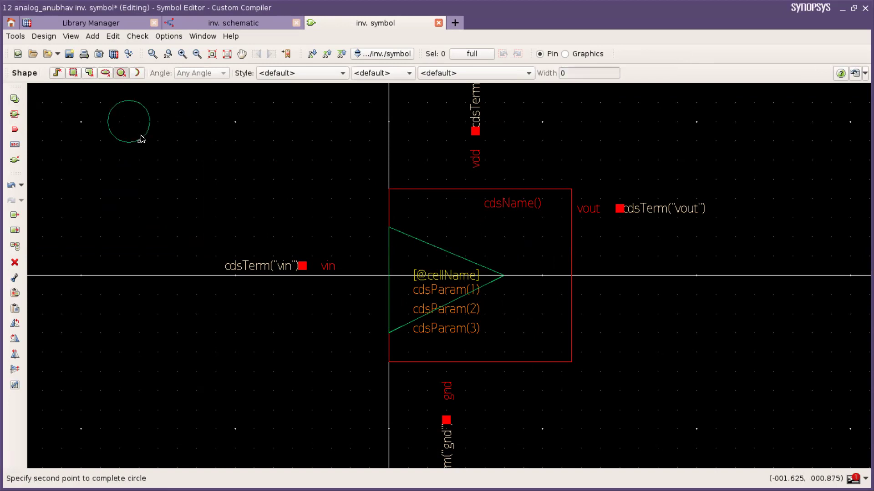
mouse_move(133, 130)
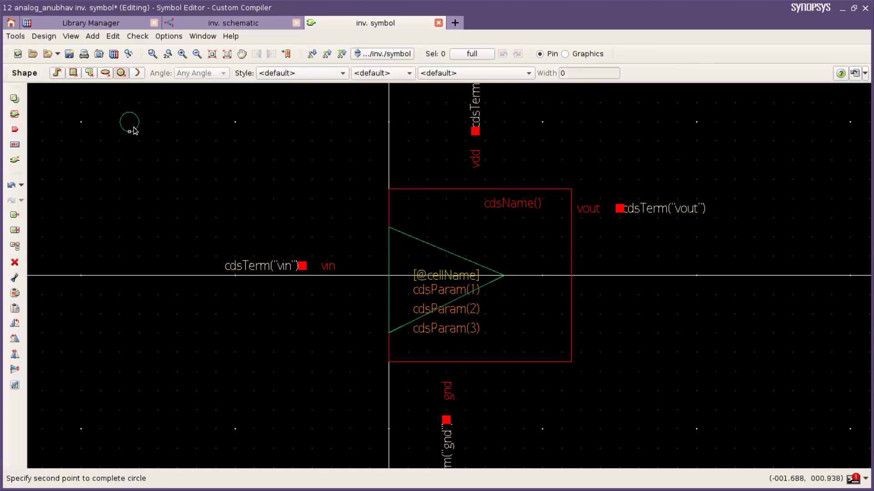
mouse_move(137, 134)
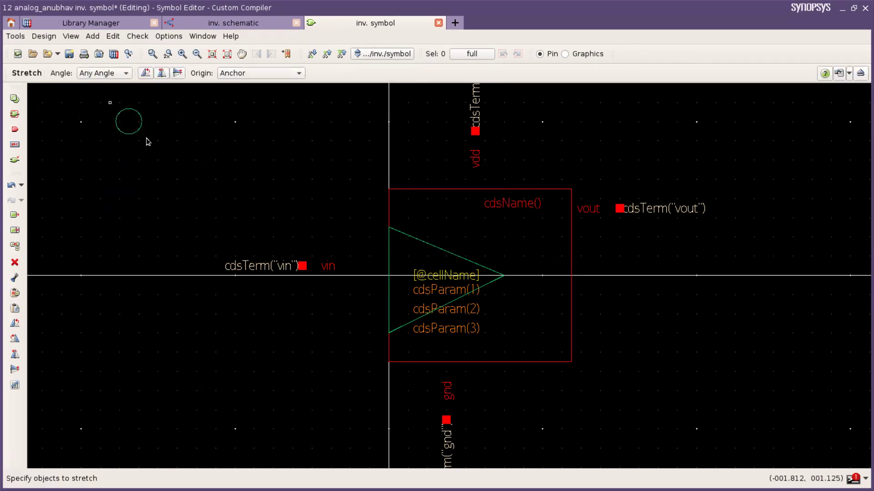
left_click_drag(109, 102, 147, 137)
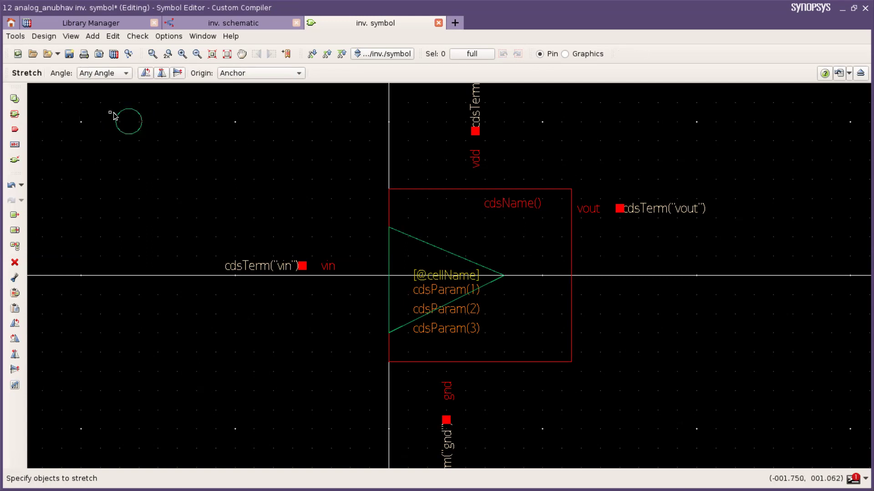
left_click(129, 121)
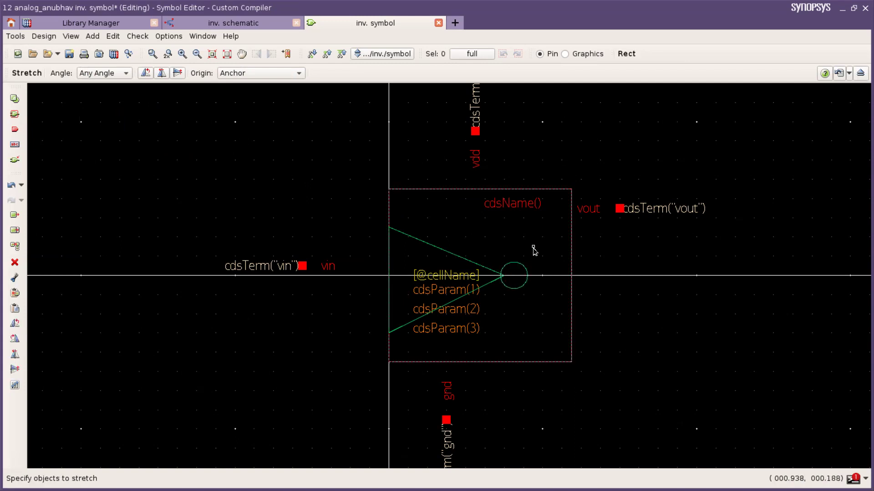
- Move vdd and gnd onto the triangle edges, vout beside the bubble, vin on the left edge
left_click(618, 210)
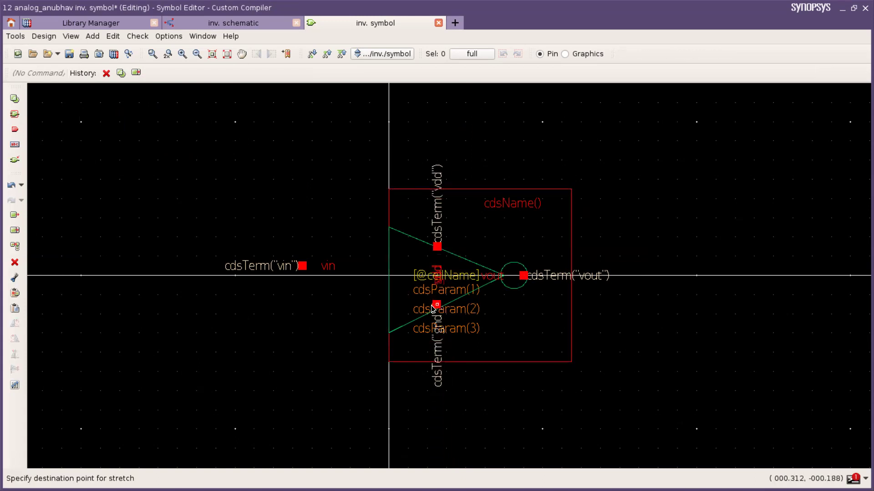
left_click(261, 265)
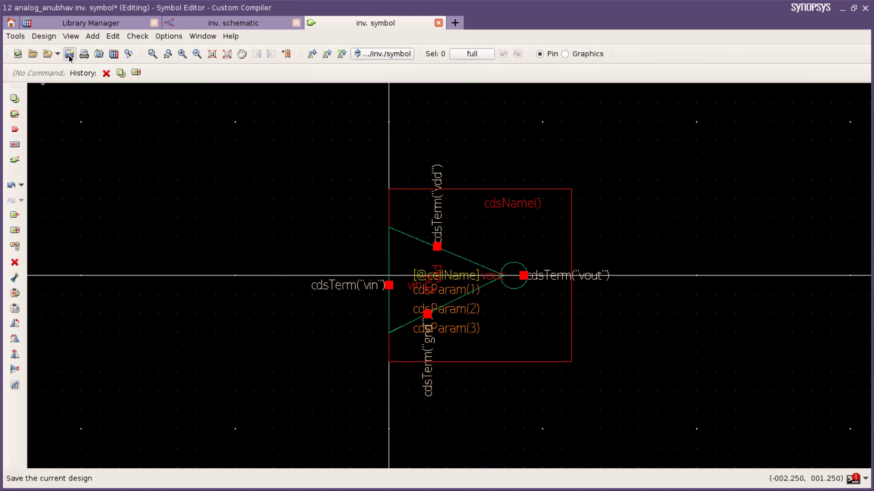
- Save the finished inv symbol view so no unsaved changes remain
left_click(68, 53)
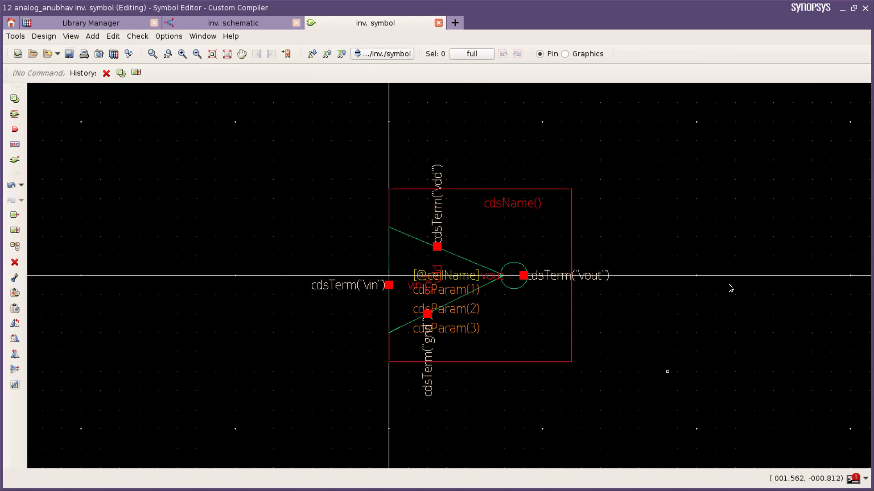
mouse_move(417, 402)
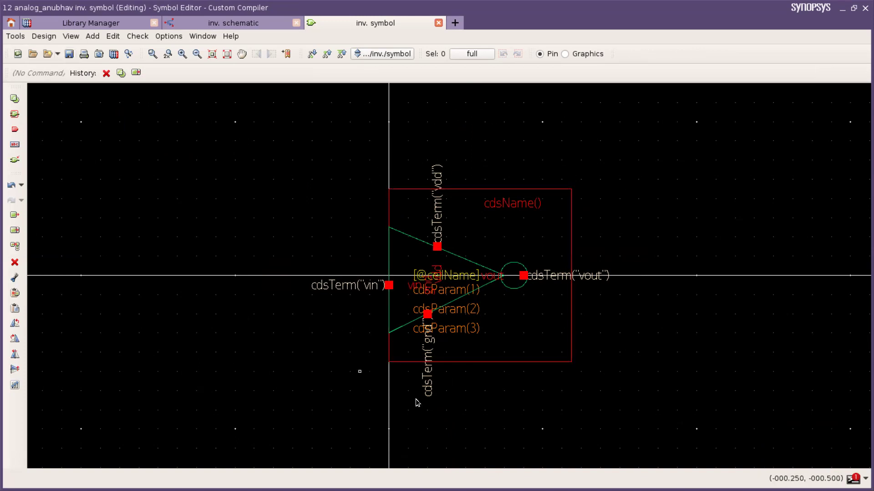
mouse_move(337, 230)
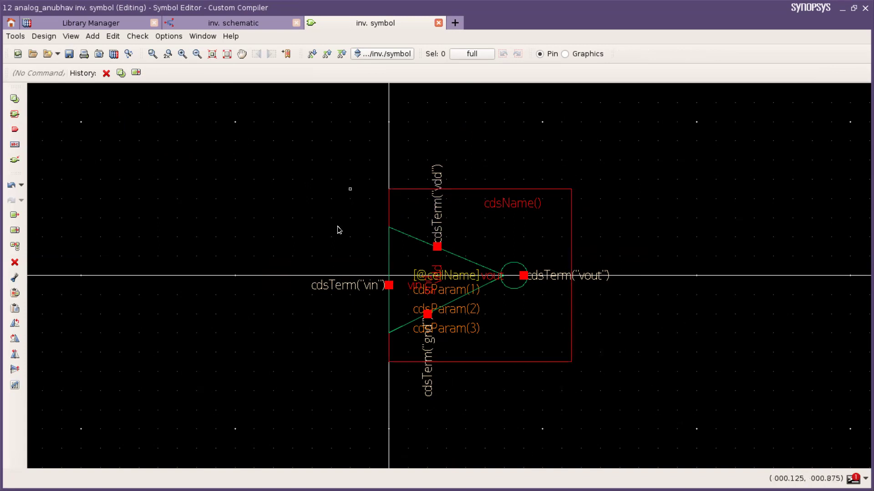
mouse_move(713, 349)
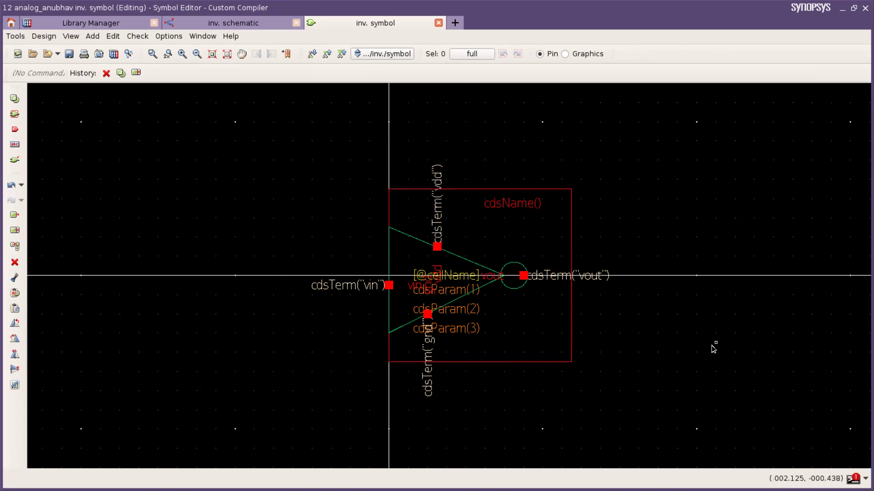
mouse_move(599, 333)
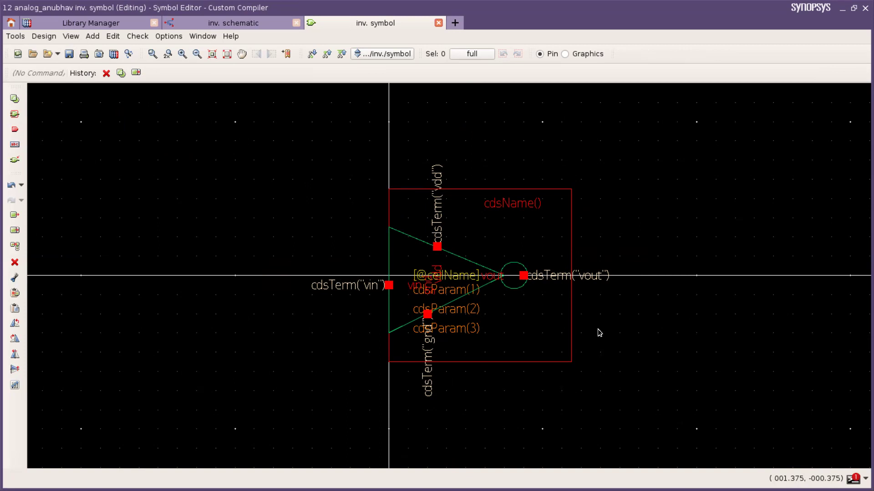